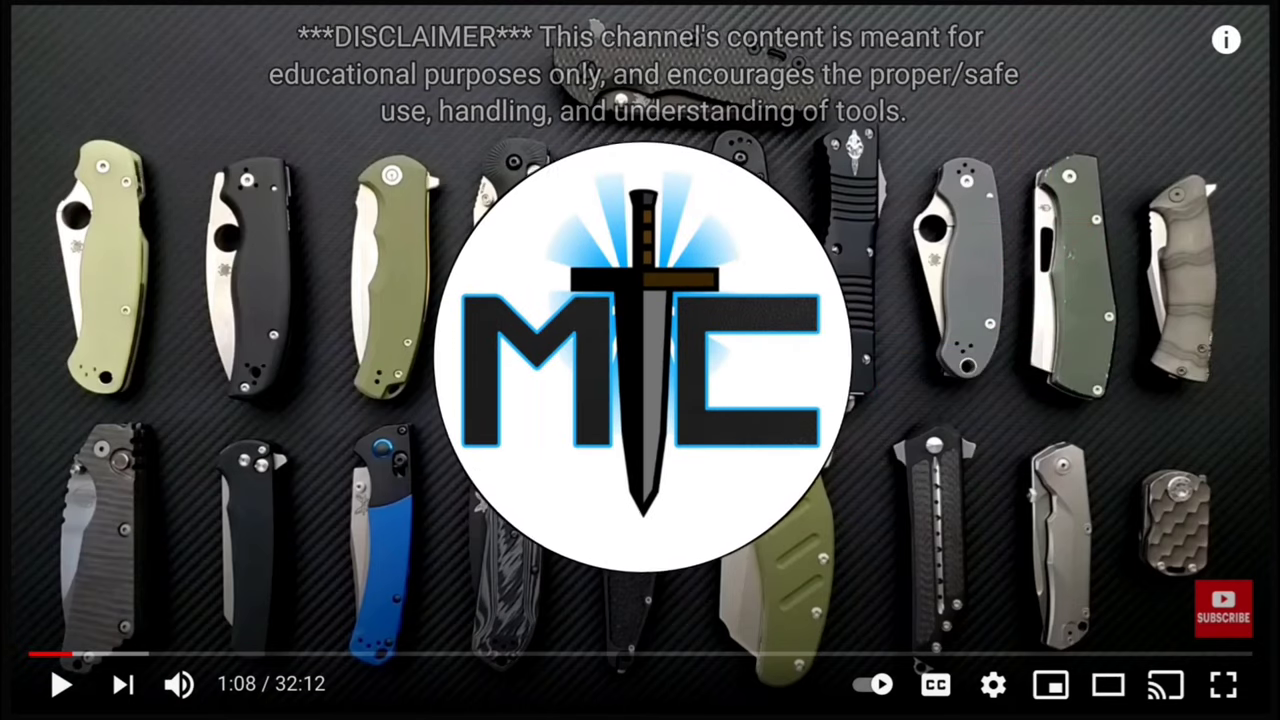
scroll("down", 3)
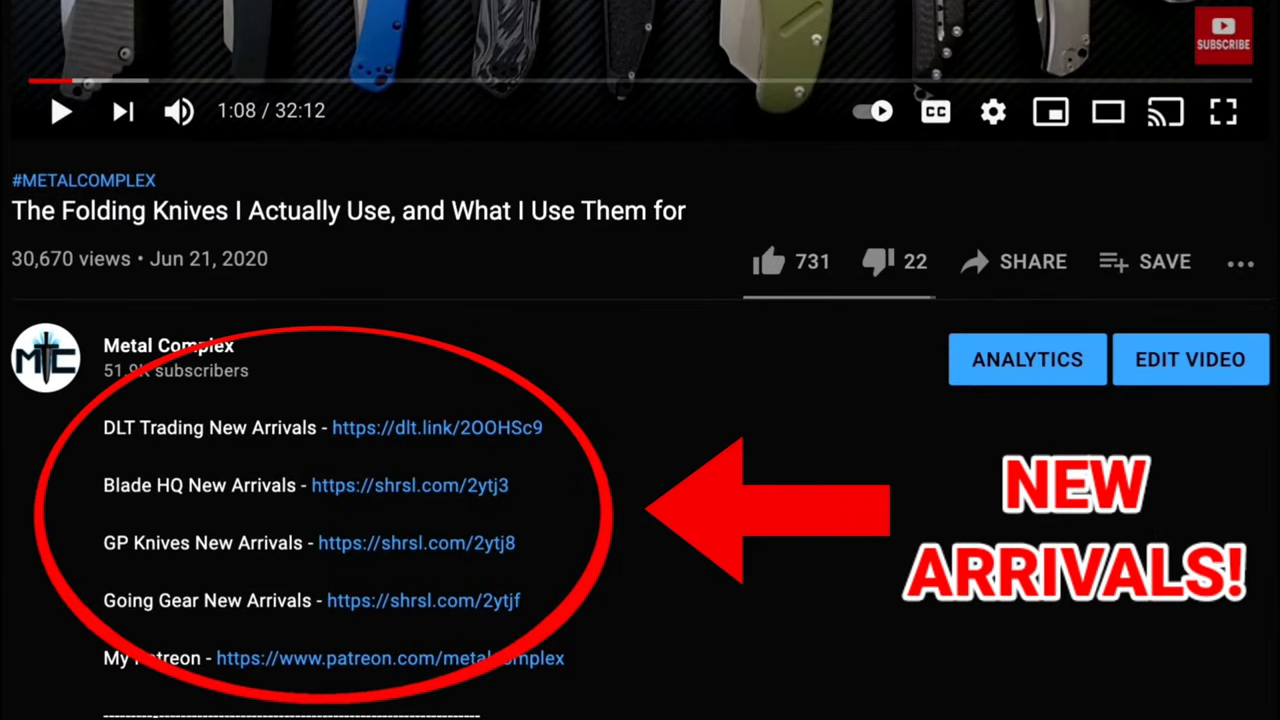
scroll("down", 3)
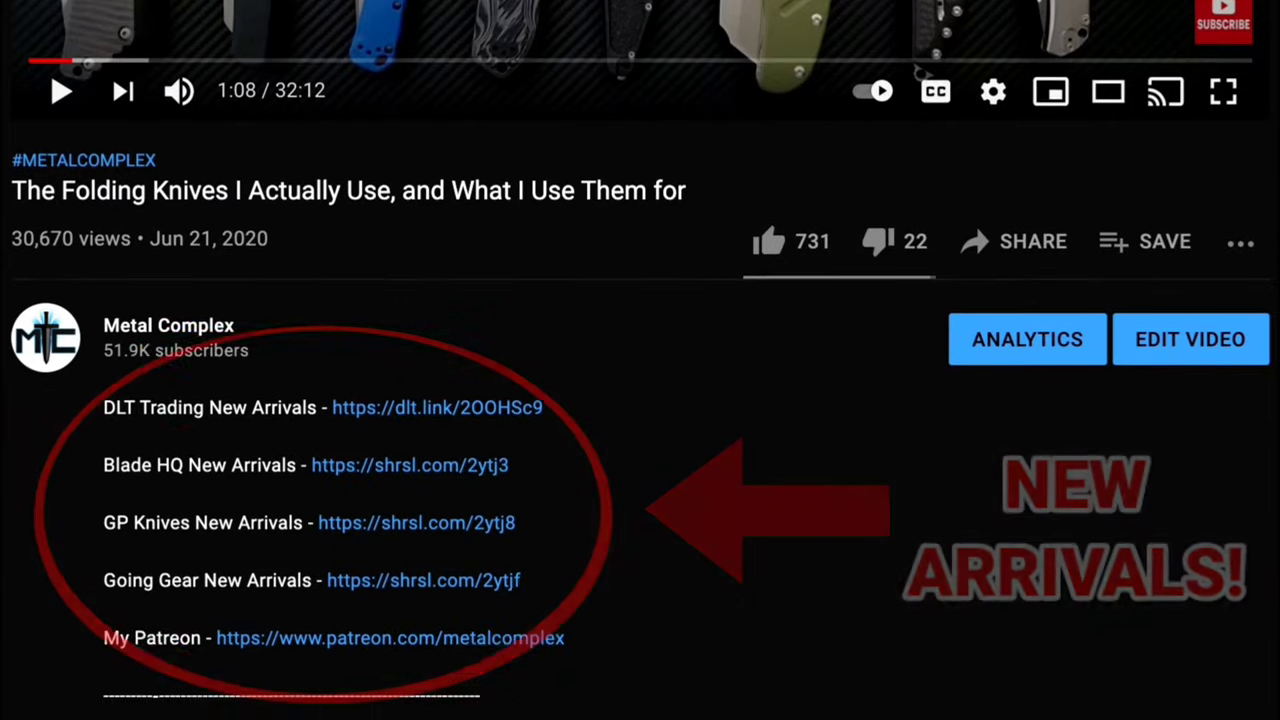